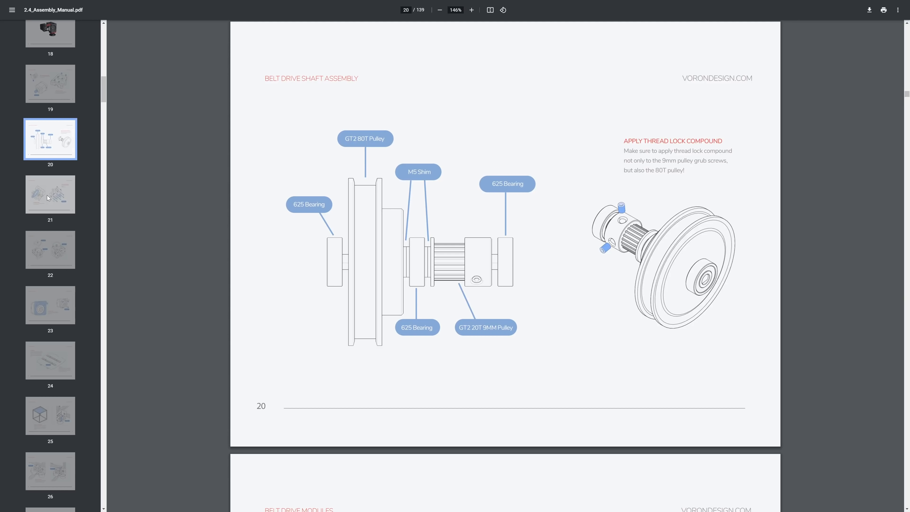
# Step through the sidebar thumbnails to reach page 24, Deck Sandwich.
pyautogui.click(50, 250)
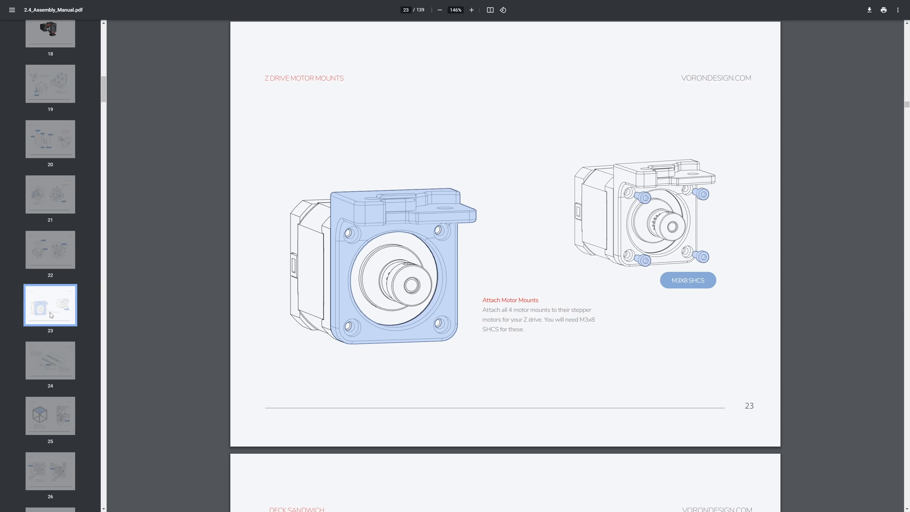
pyautogui.click(49, 360)
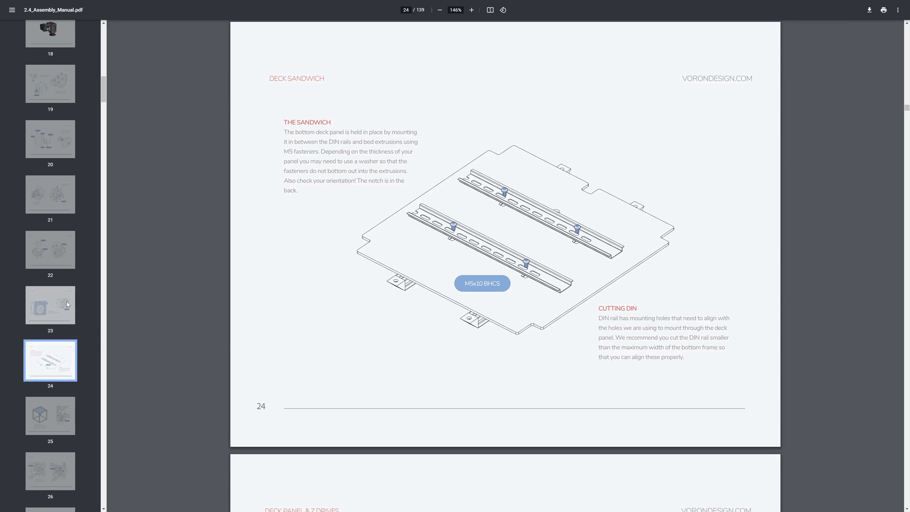
# Scroll down the manual toward page 86, Belt Routing.
pyautogui.scroll(-3)
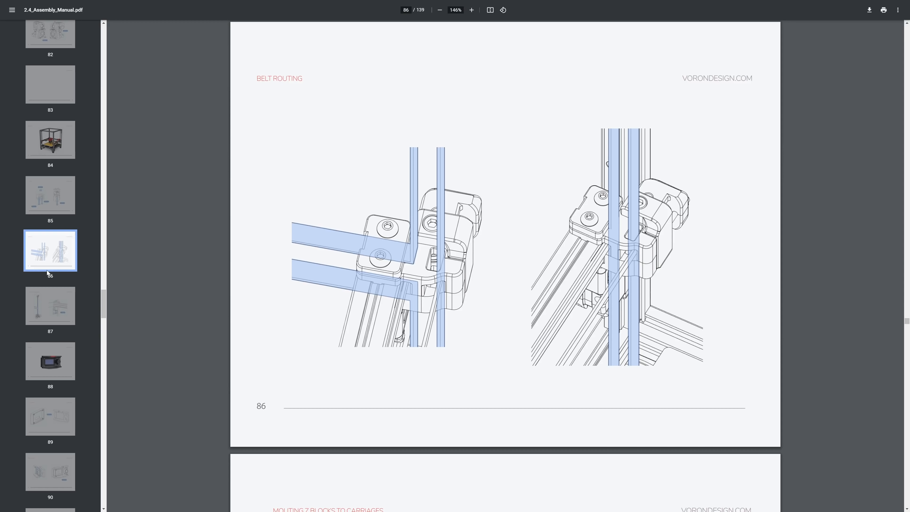
pyautogui.moveTo(538, 295)
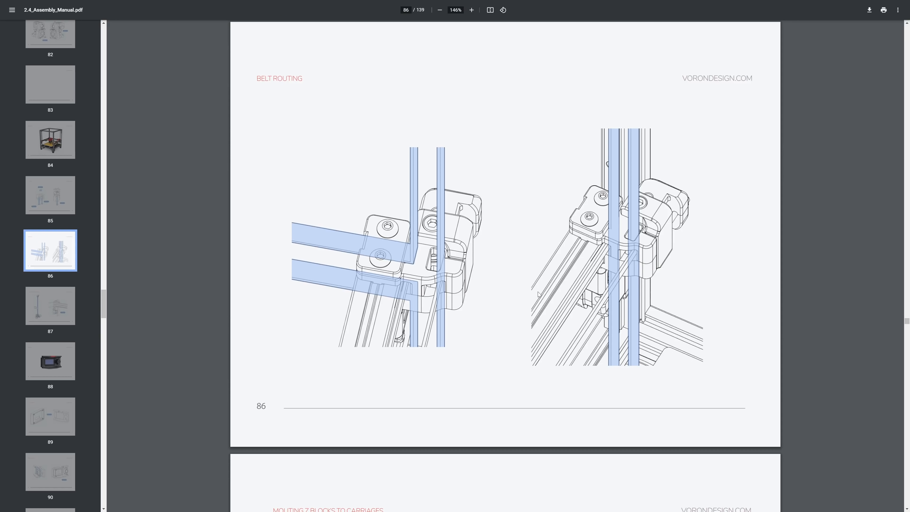
pyautogui.moveTo(62, 306)
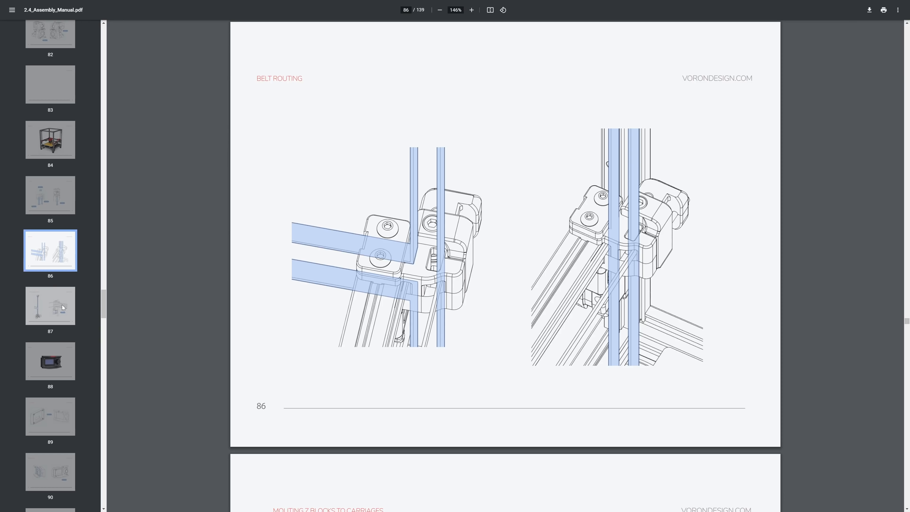
pyautogui.scroll(-3)
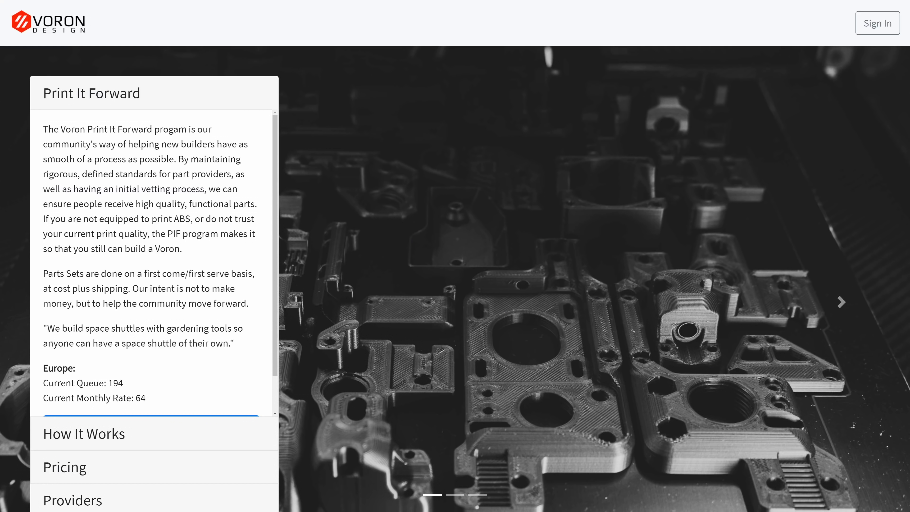
# Expand the 'How It Works' accordion explaining PIF sets and the request queue.
pyautogui.scroll(-3)
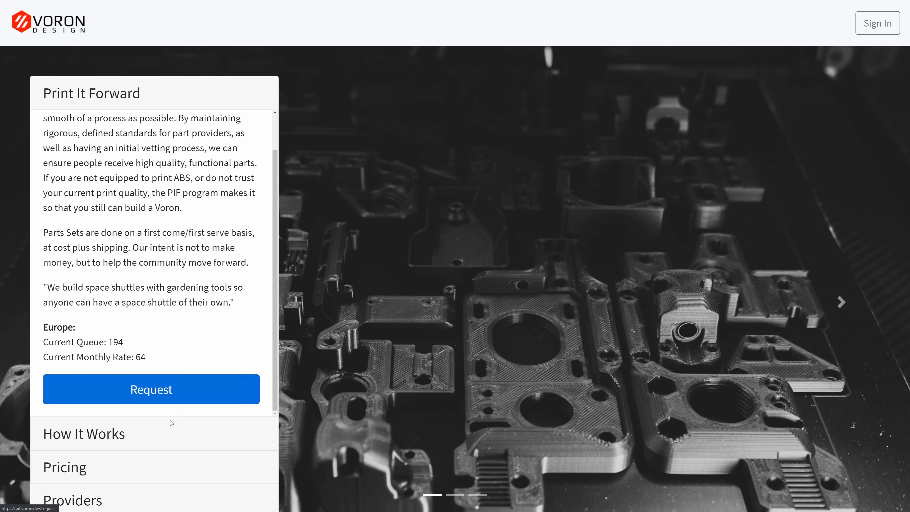
pyautogui.click(84, 434)
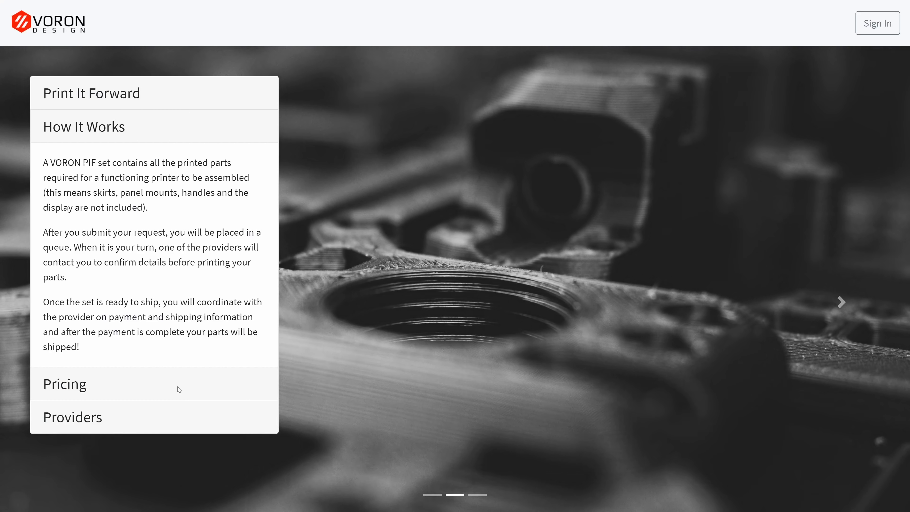